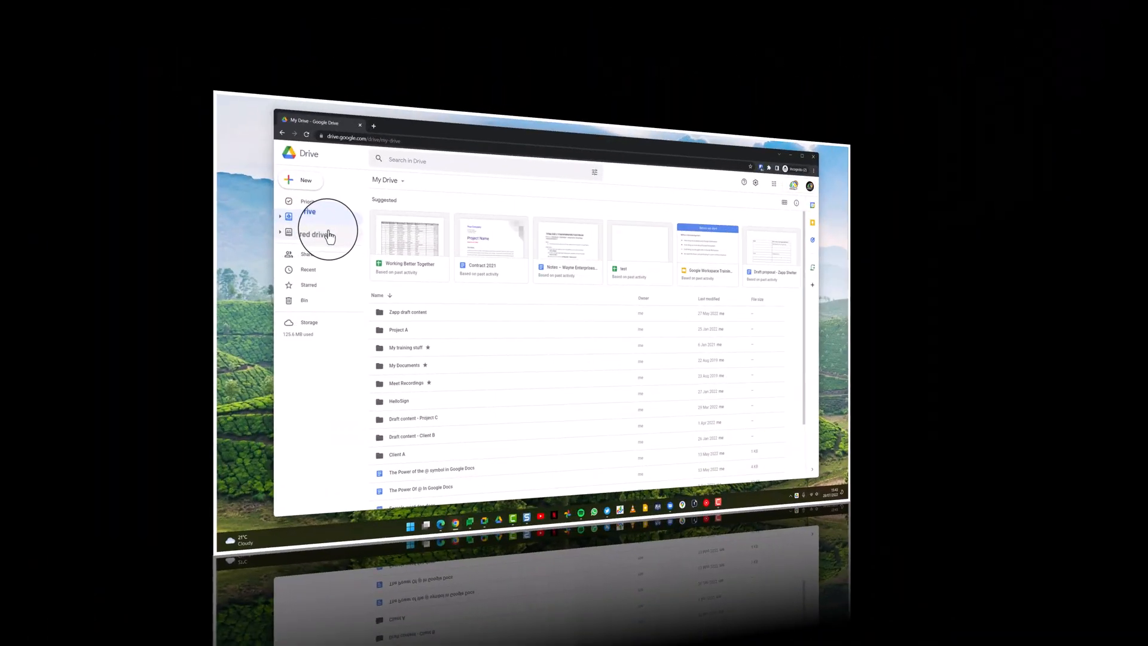
- Open the 'Client - Wayne Enterprises' shared drive from the Shared drives list
left_click(312, 235)
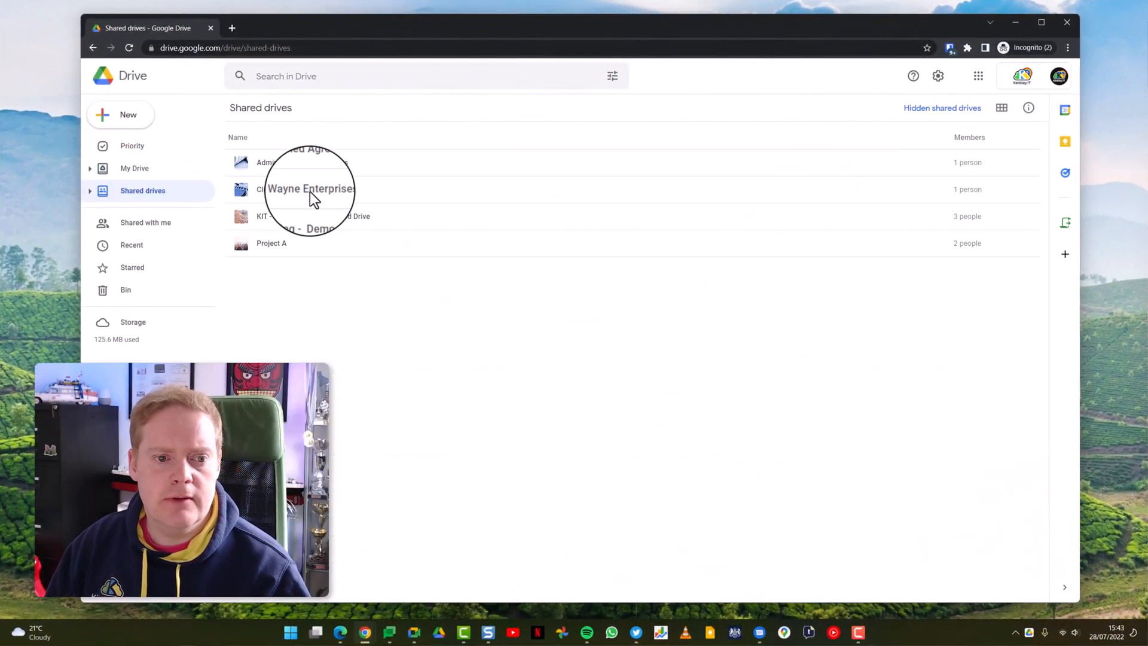
double_click(308, 189)
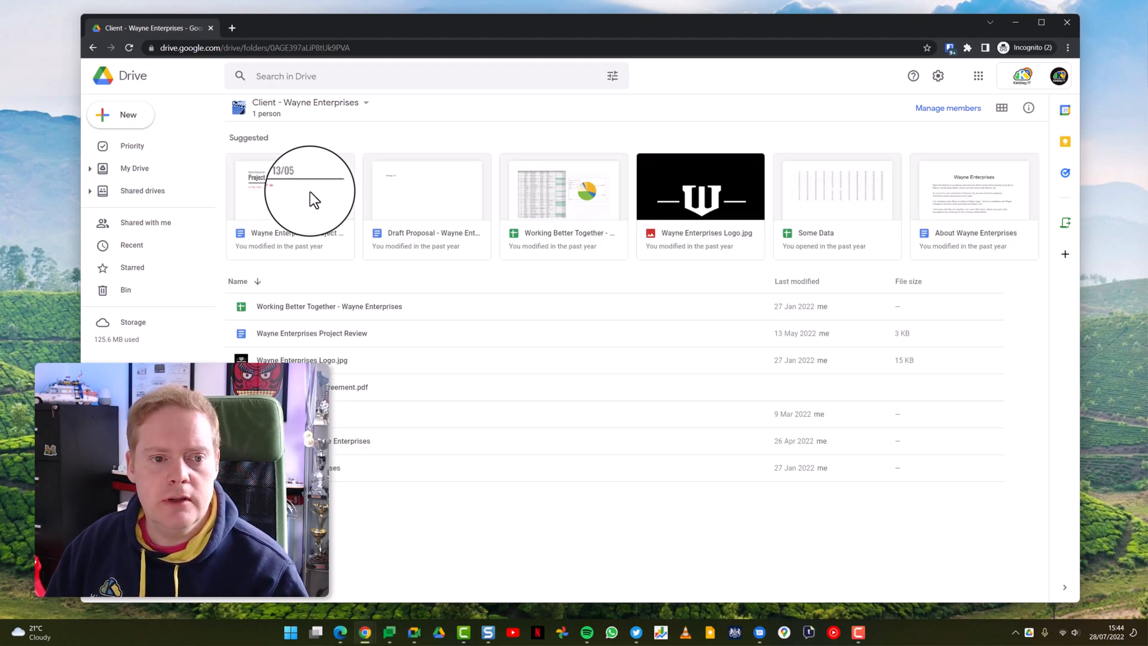
mouse_move(674, 163)
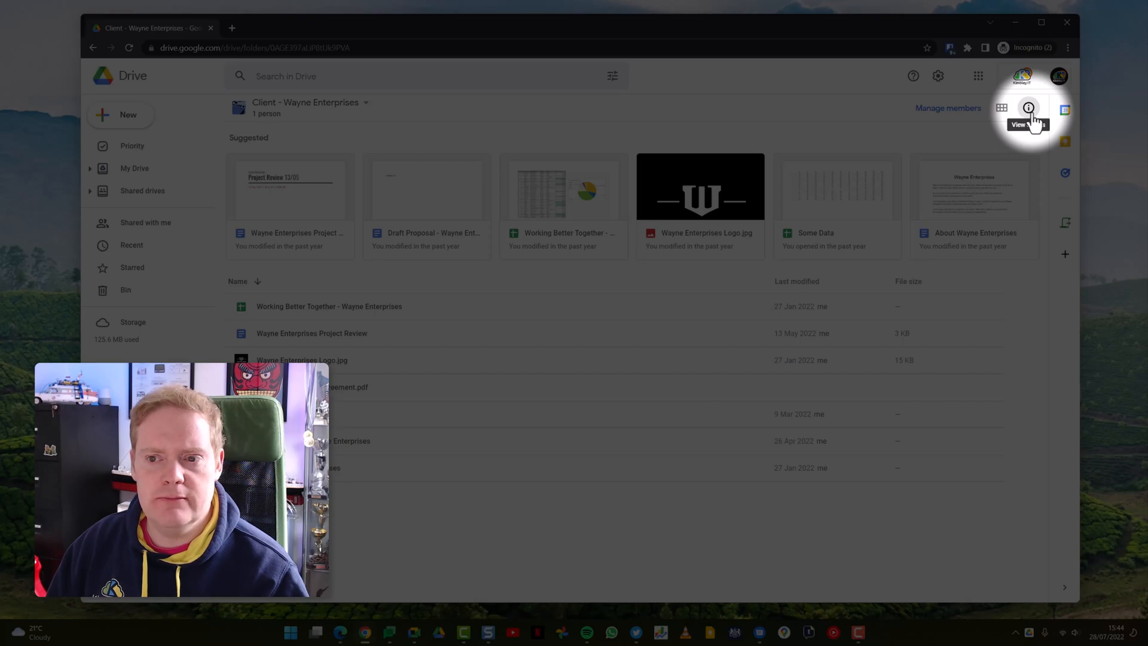
- Show the shared drive's details panel with its Activity history of recent edits and moves
left_click(1028, 108)
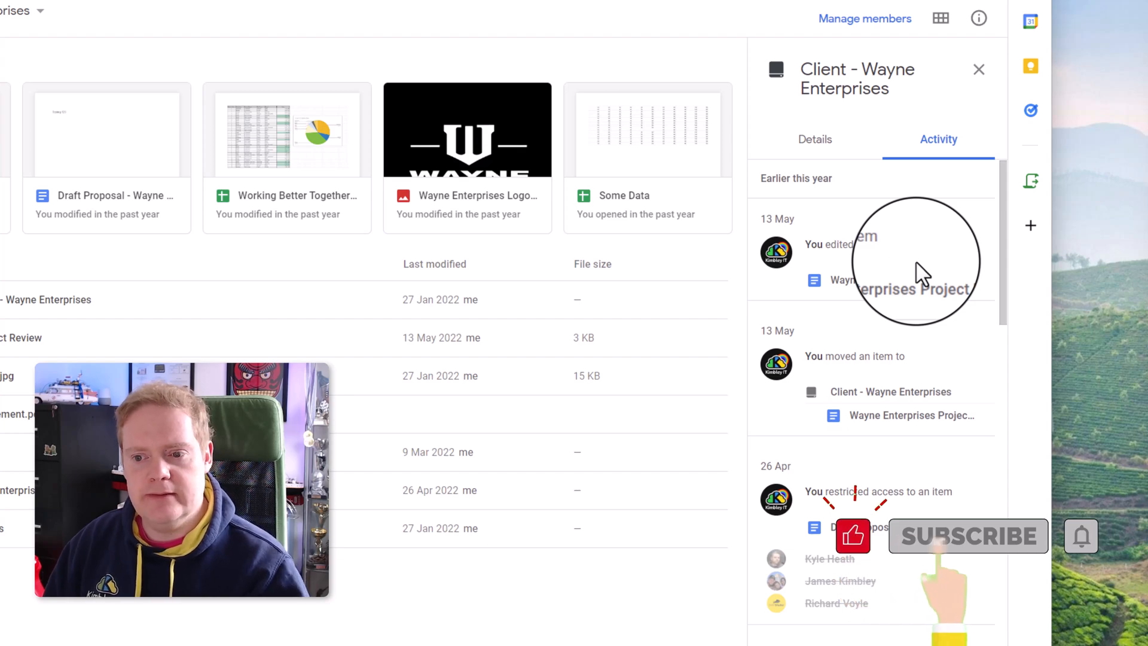
- Scroll the Activity history back to the 1 Apr entries where 'Some Data' was moved into the drive
scroll("down", 3)
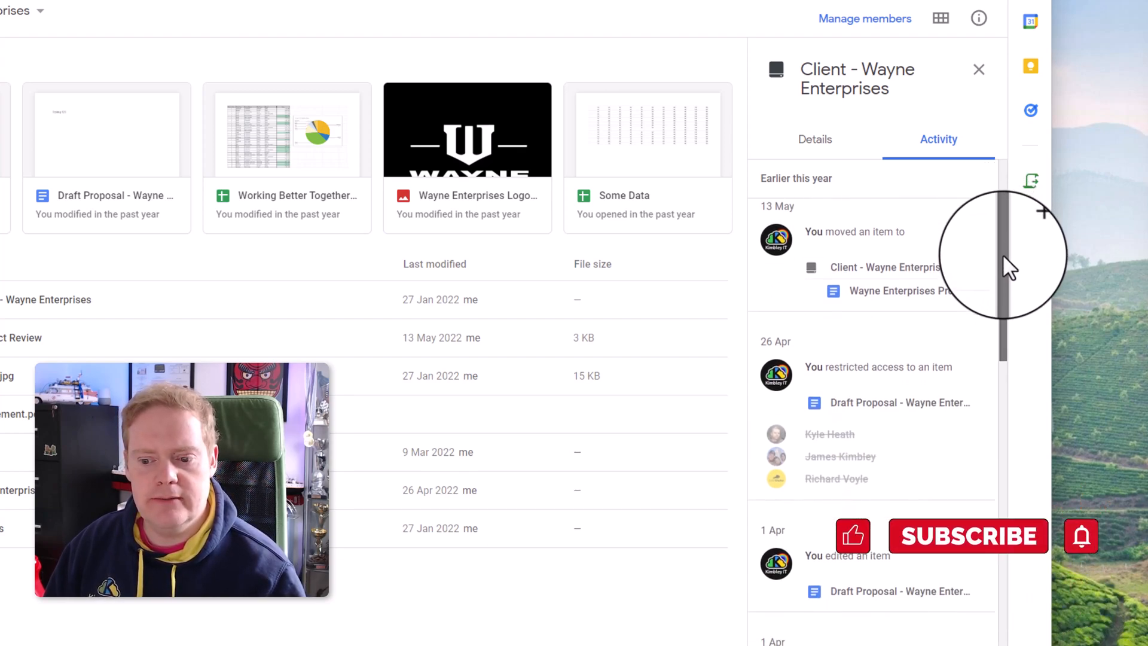
scroll("down", 3)
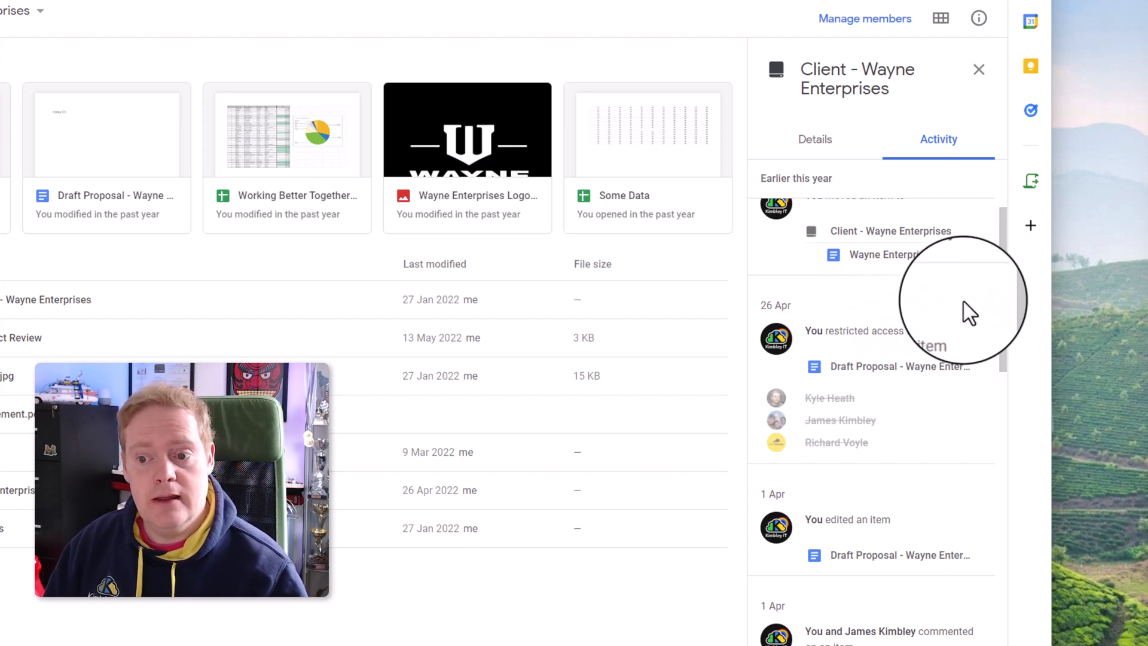
scroll("down", 3)
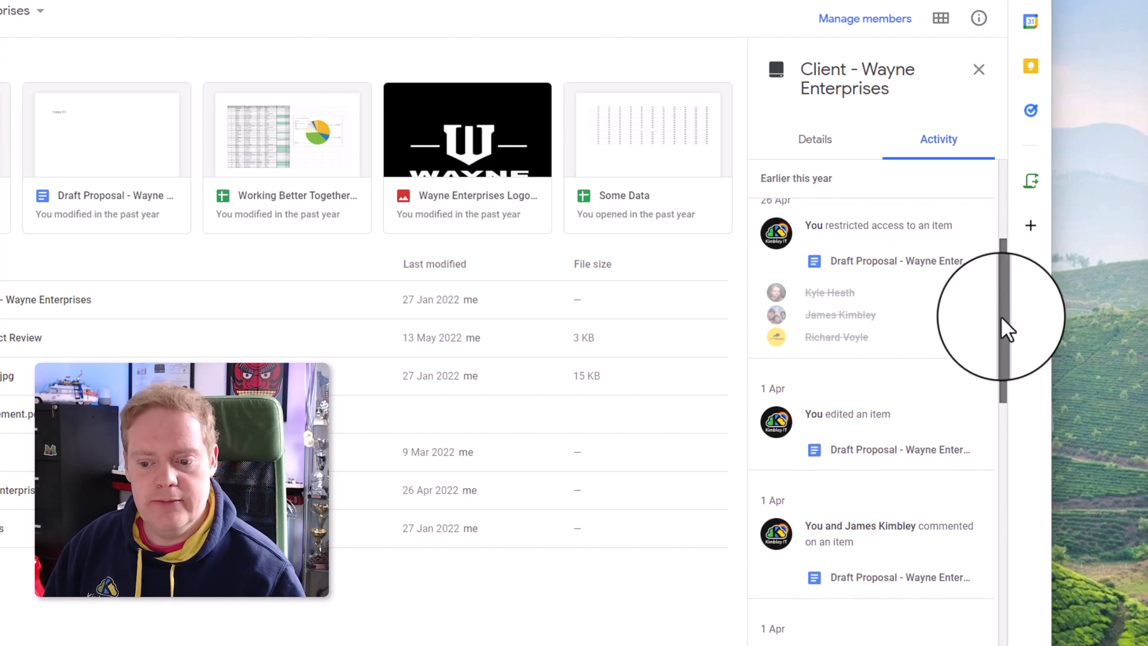
scroll("down", 3)
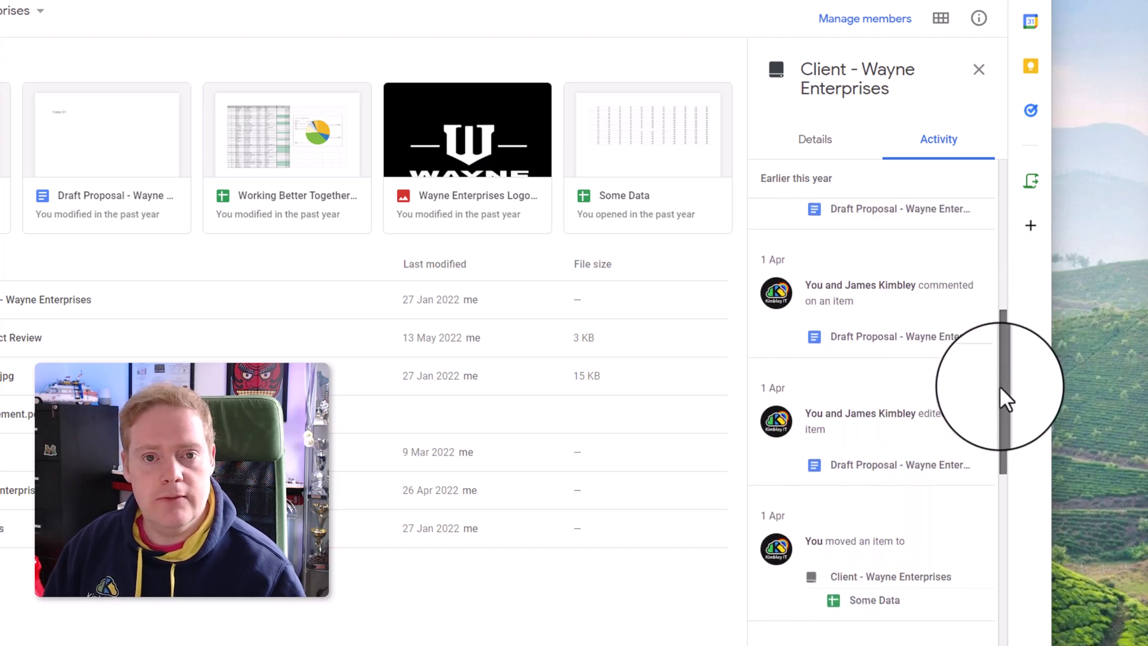
scroll("down", 3)
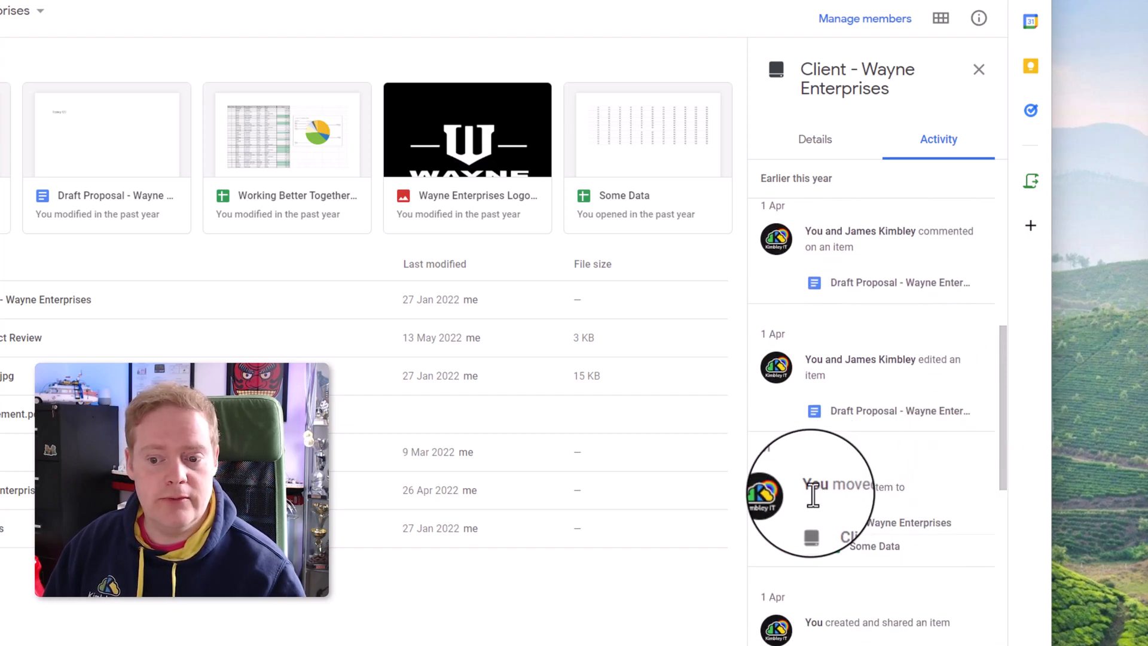